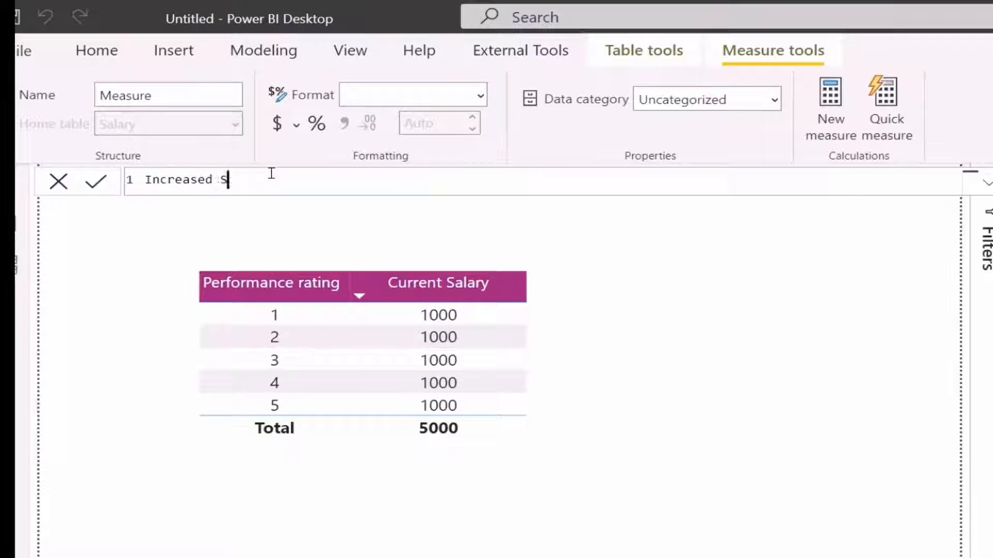
Step: Write Increased Salary as IF(MAX(Performance rating) >= 3, SUM(Current Salary)*1.2)
{"action": "type", "text": "IF("}
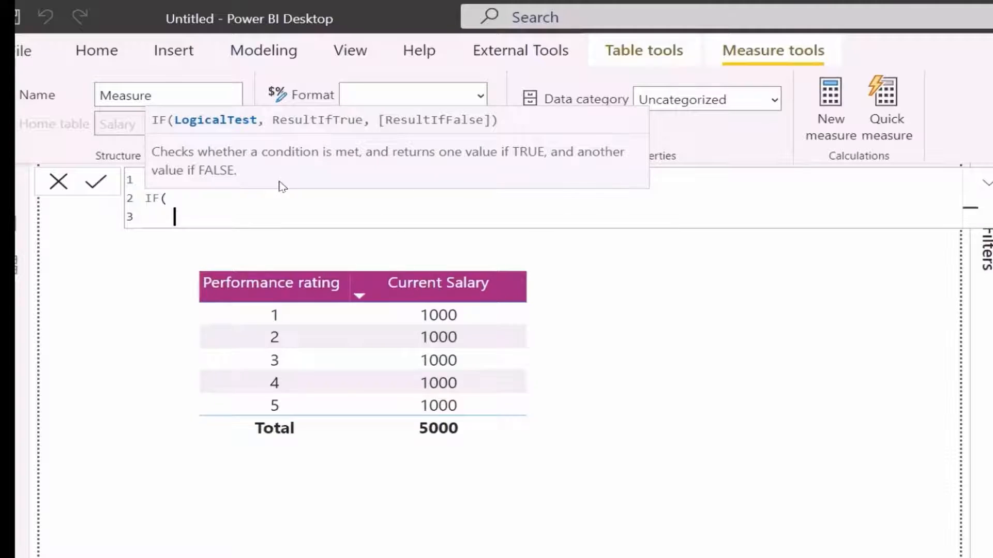
{"action": "type", "text": "MAX(Salary[Performance rating]) >= 3,"}
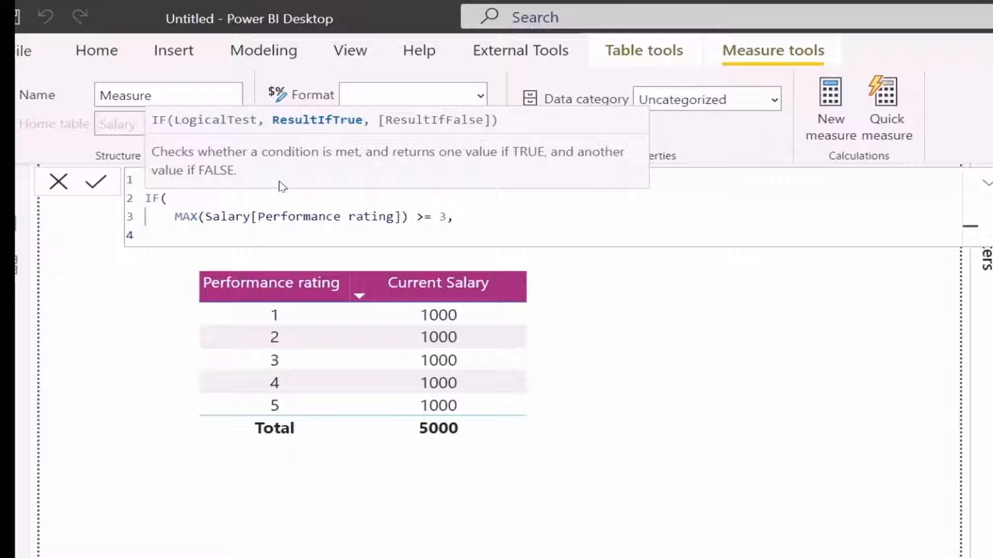
{"action": "type", "text": "SUM(Salary[Current Salary])"}
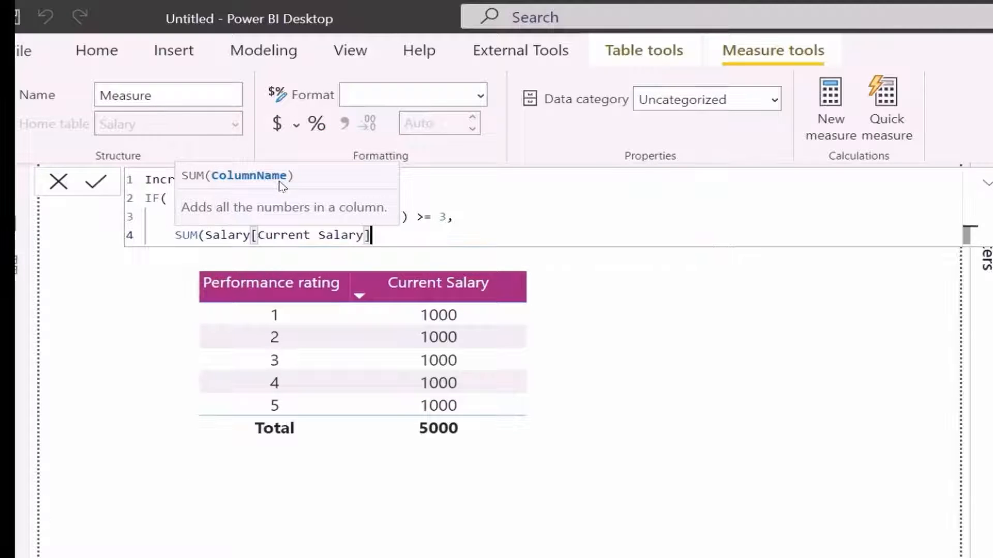
{"action": "type", "text": ")*1.2"}
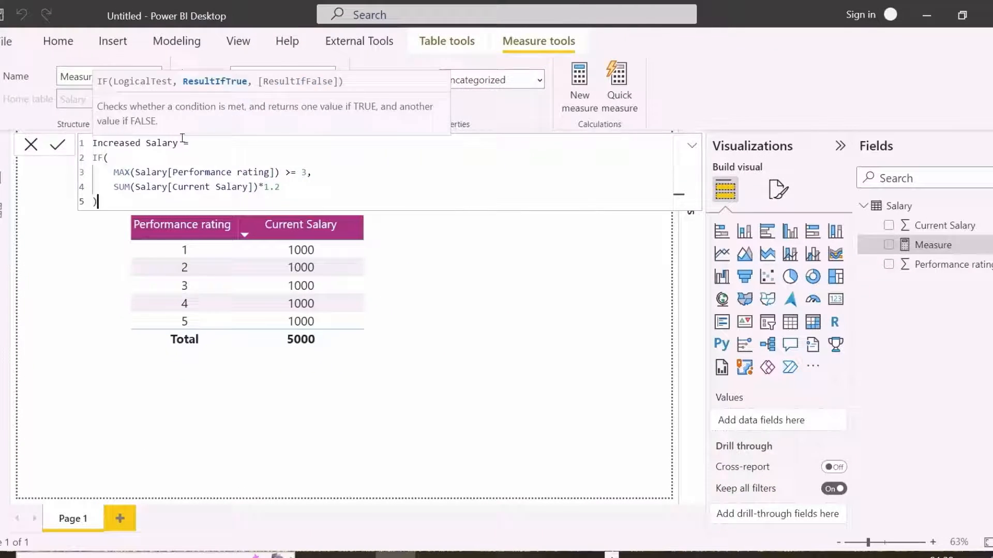
Step: Commit the Increased Salary measure formula
{"action": "left_click", "coordinate": [57, 144]}
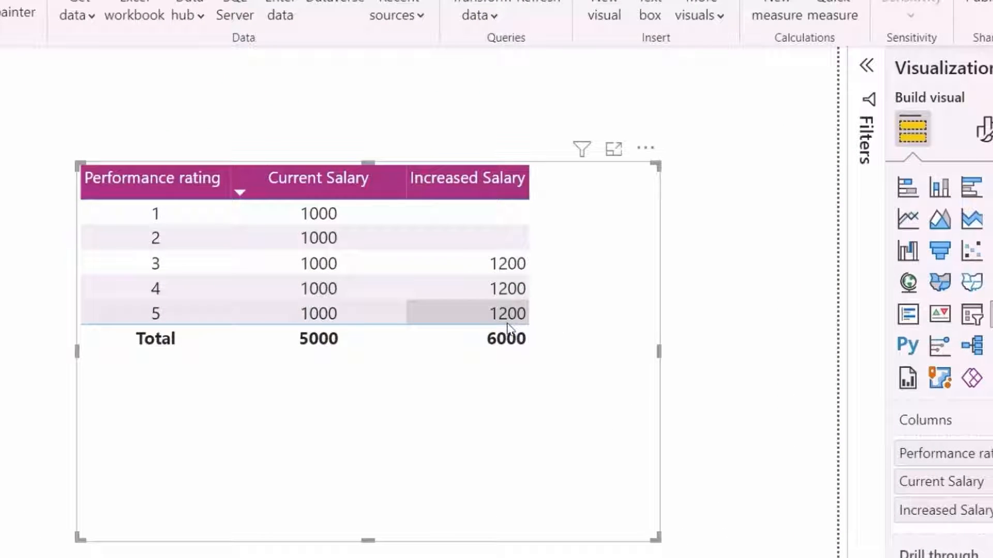
{"action": "mouse_move", "coordinate": [505, 338]}
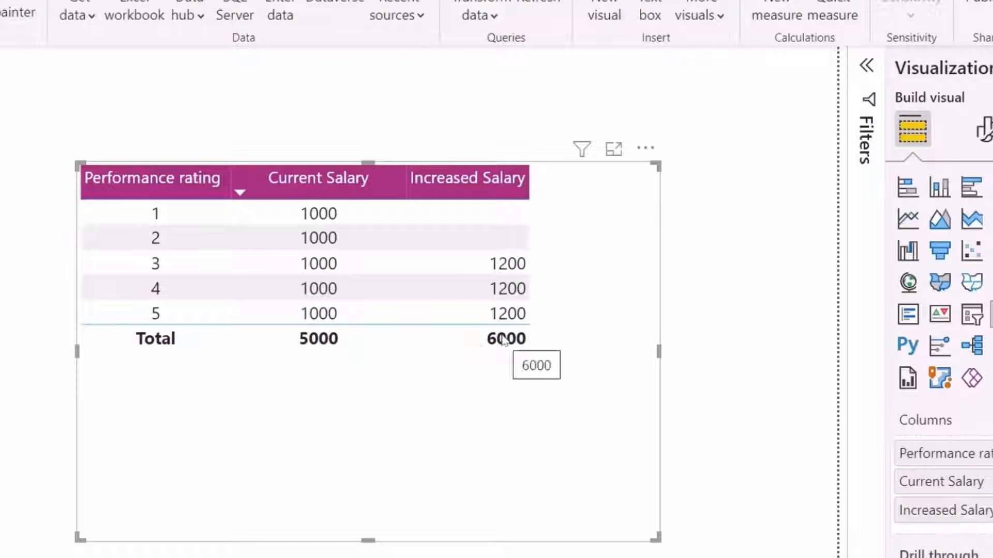
{"action": "mouse_move", "coordinate": [298, 342]}
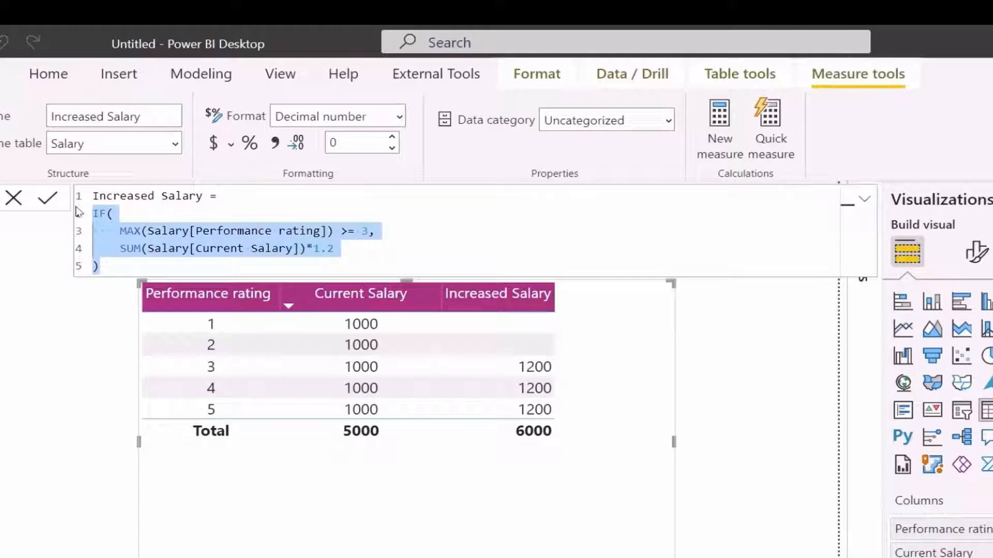
Step: Rewrite Increased Salary as SUMX(FILTER(Salary, rating >= 3), Current Salary*1.2)
{"action": "type", "text": "SUMX("}
{"action": "type", "text": "SAL"}
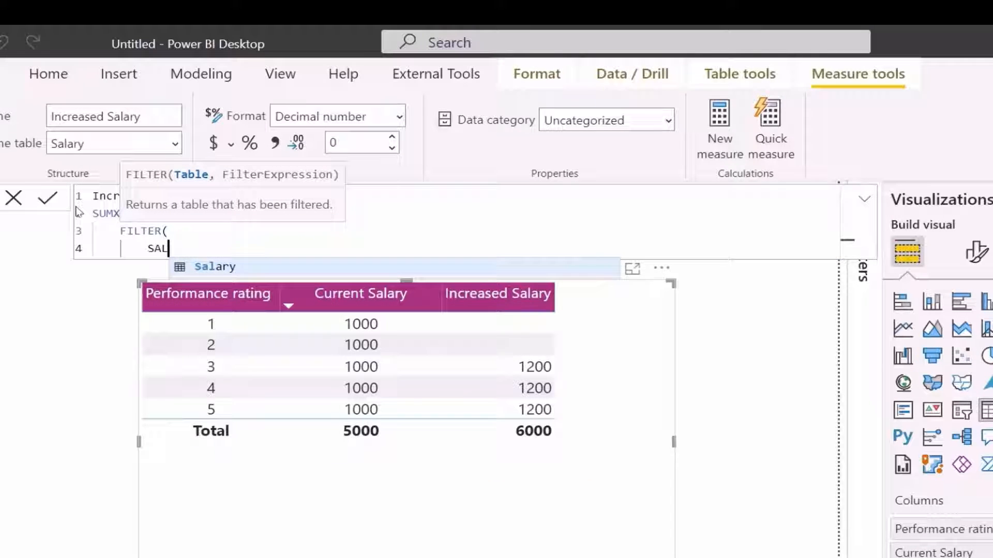
{"action": "type", "text": "Salary,"}
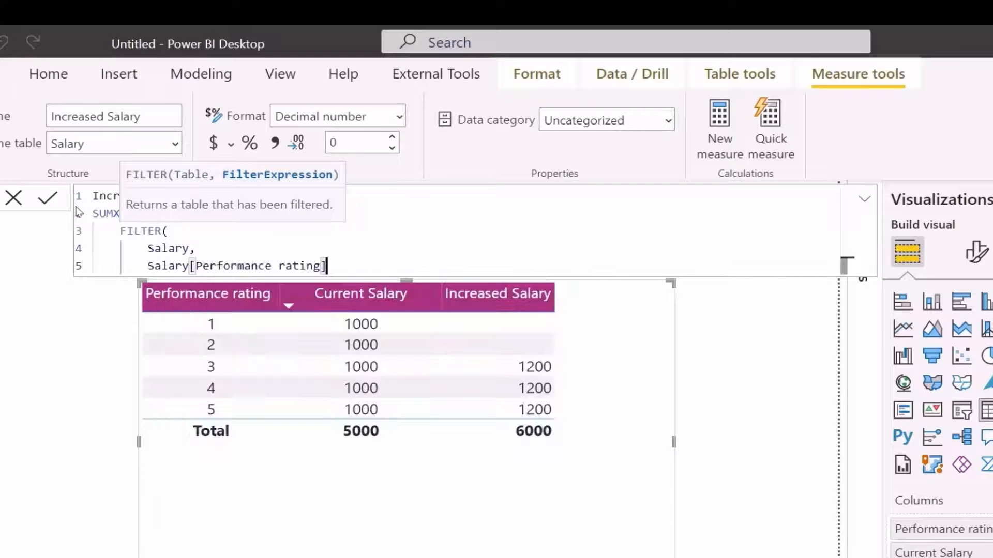
{"action": "type", "text": ">= 3"}
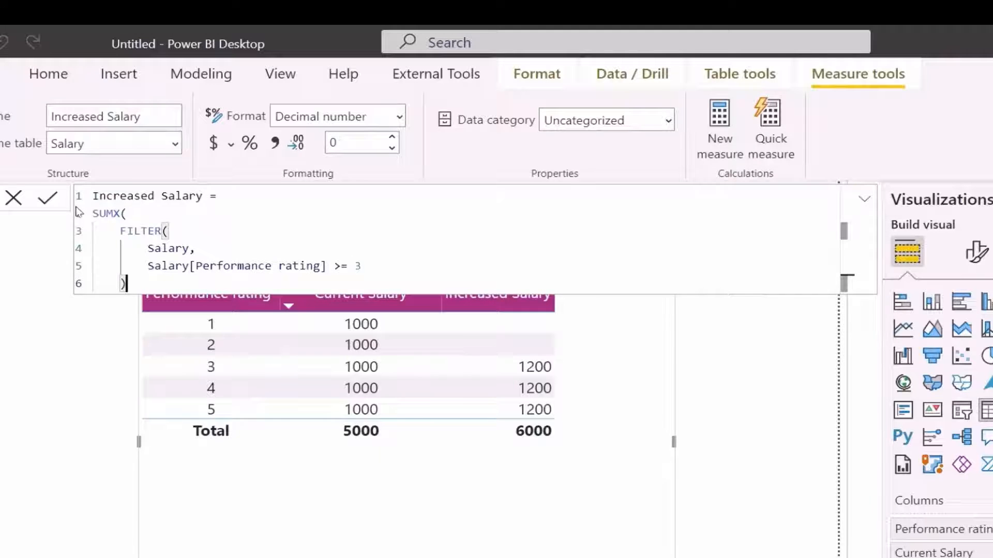
{"action": "type", "text": "Salary[Current Salary]"}
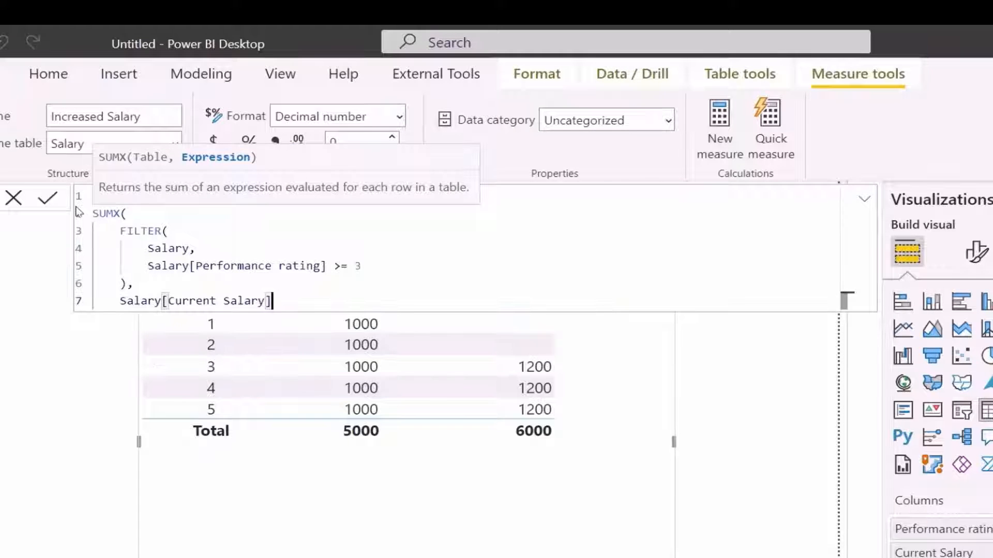
{"action": "type", "text": "*1.2"}
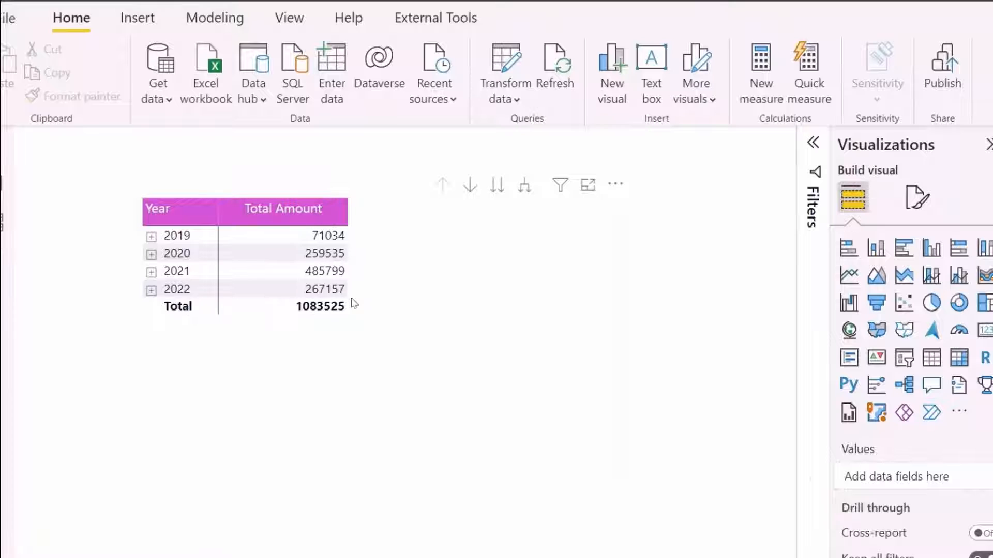
Step: Expand 2022 into months and begin a new PY Total Amount measure
{"action": "left_click", "coordinate": [150, 290]}
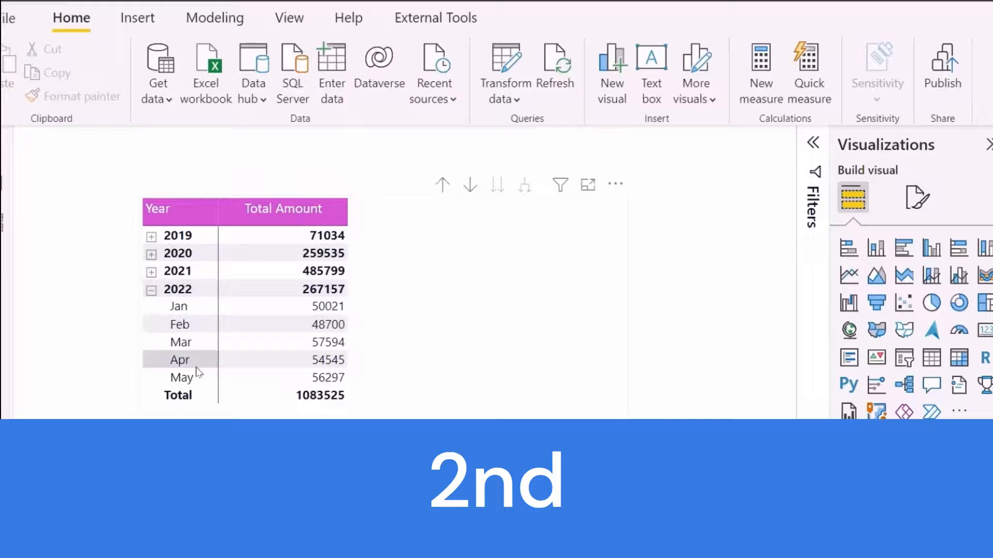
{"action": "left_click", "coordinate": [826, 138]}
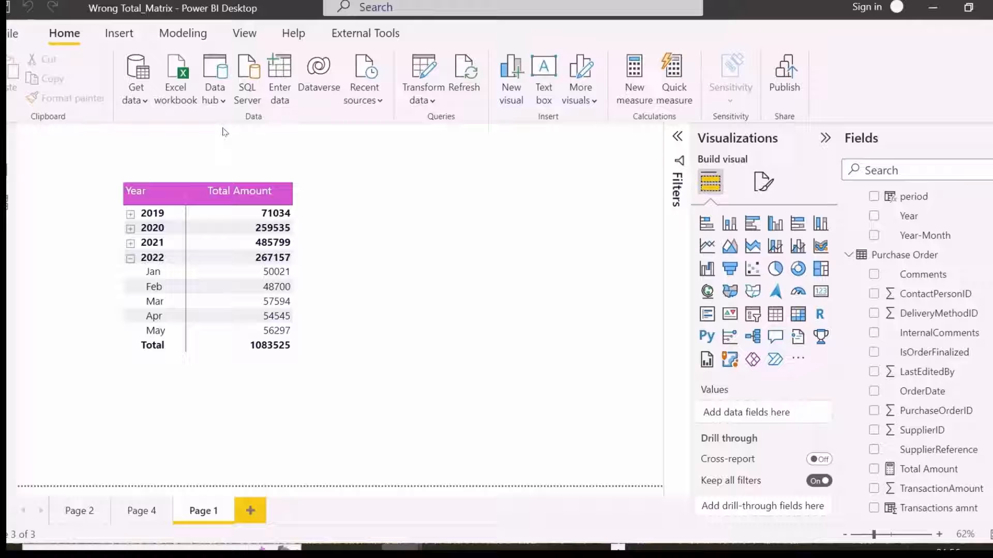
{"action": "left_click", "coordinate": [633, 76]}
{"action": "type", "text": "[Total Amount],"}
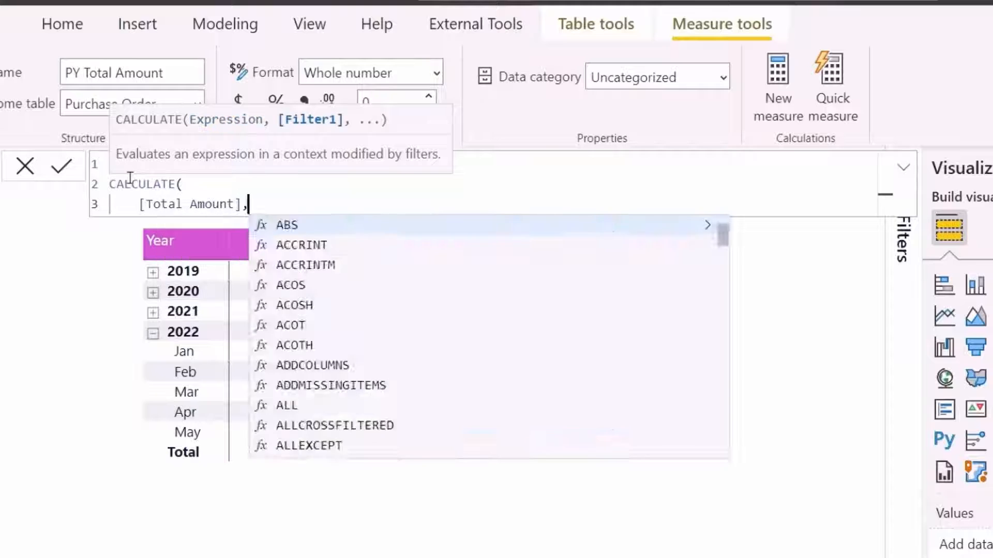
Step: Finish PY Total Amount with SAMEPERIODLASTYEAR(dim_Date[Date]), add it to the matrix, and expand 2022
{"action": "type", "text": "SAMEPERIODLASTYEAR(date"}
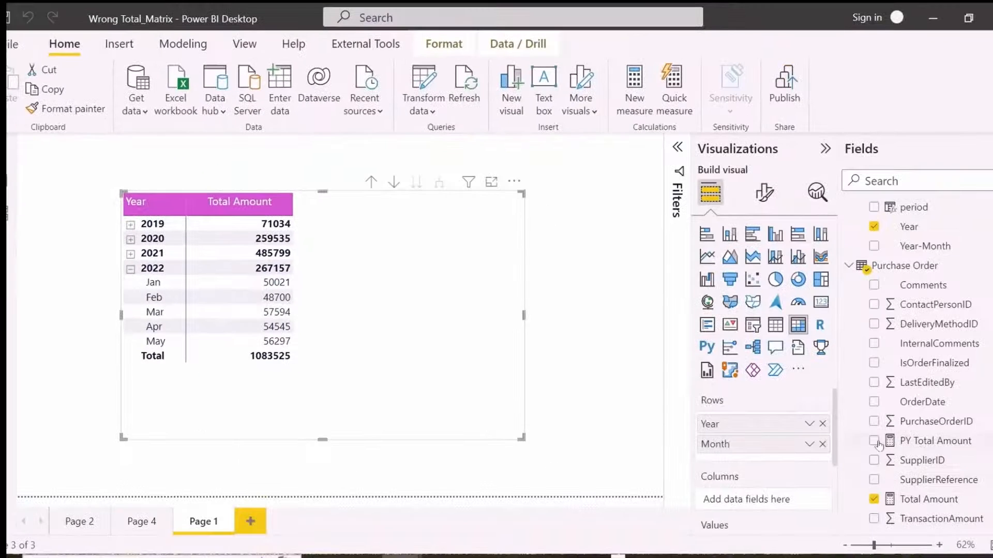
{"action": "left_click", "coordinate": [874, 440]}
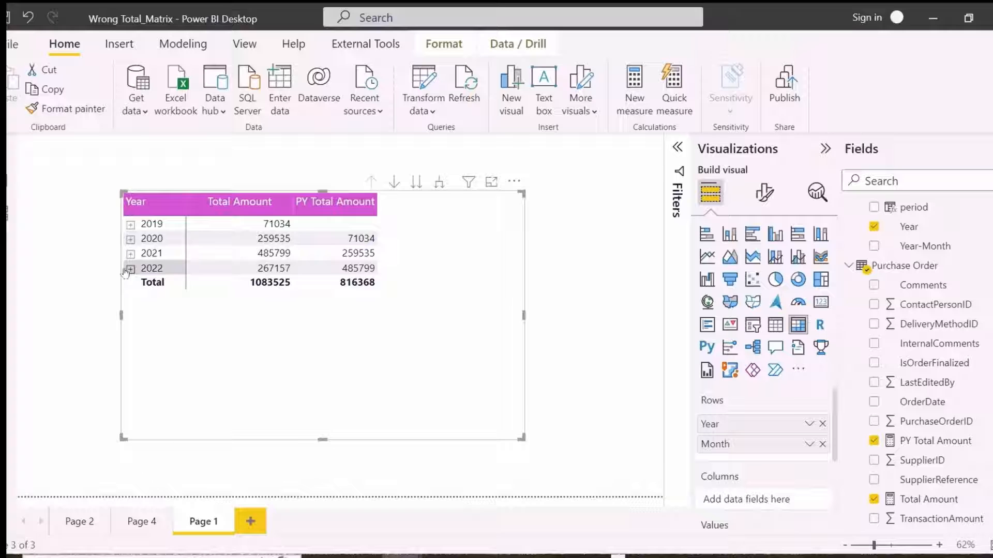
{"action": "left_click", "coordinate": [130, 267]}
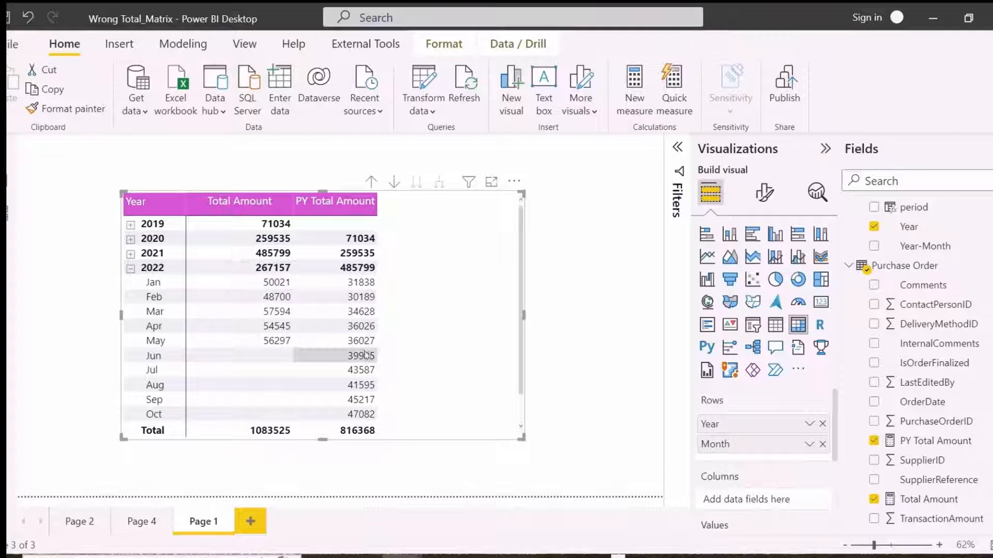
{"action": "mouse_move", "coordinate": [366, 400]}
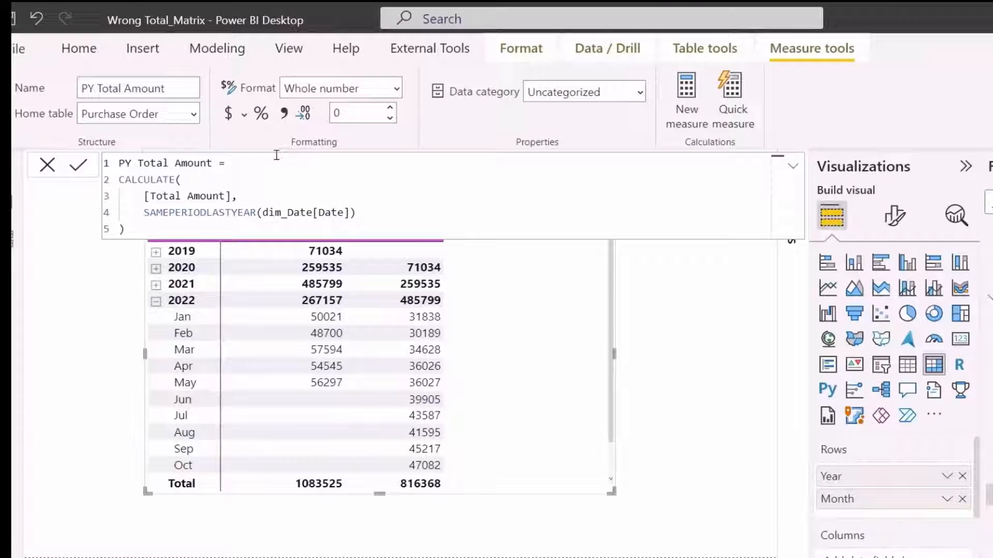
Step: Wrap PY Total Amount's CALCULATE in IF([Total Amount] > 0, ...) and commit
{"action": "type", "text": "IF("}
{"action": "type", "text": "[Total Amount"}
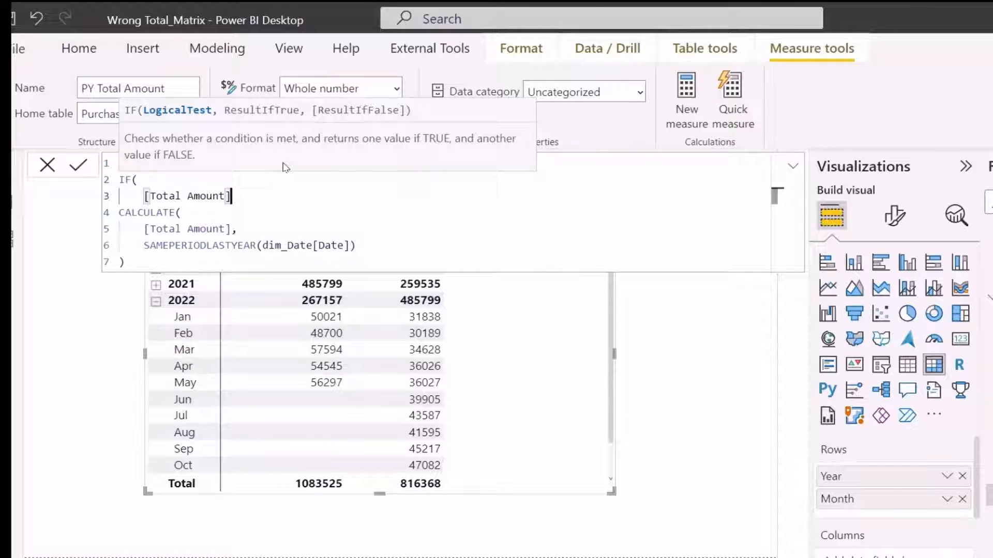
{"action": "type", "text": "> 0,"}
{"action": "left_click", "coordinate": [451, 263]}
{"action": "type", "text": ")"}
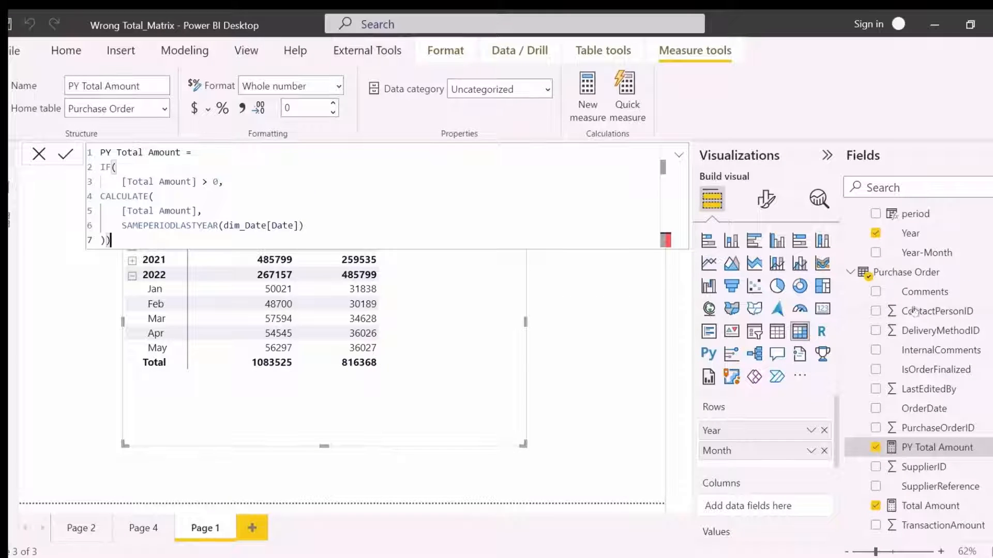
{"action": "left_click", "coordinate": [65, 154]}
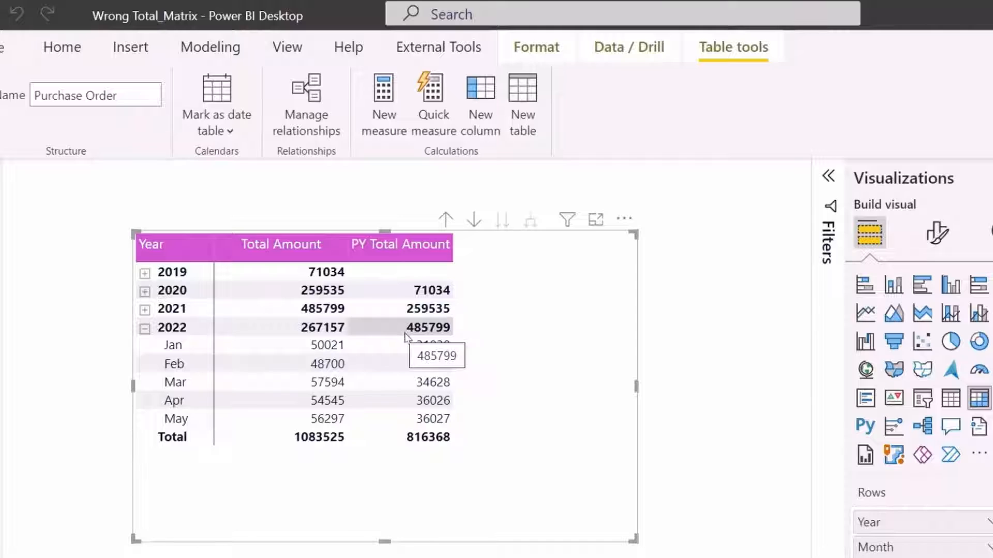
{"action": "mouse_move", "coordinate": [411, 398]}
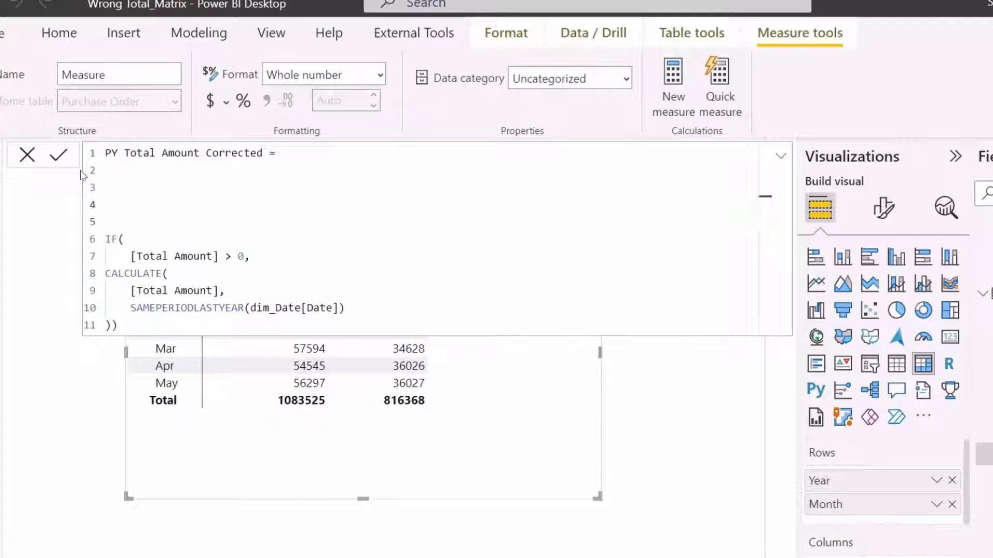
Step: Create PY Total Amount Corrected as SUMX over SUMMARIZE(dim_Date, Year, Month) and commit
{"action": "type", "text": "SUMX("}
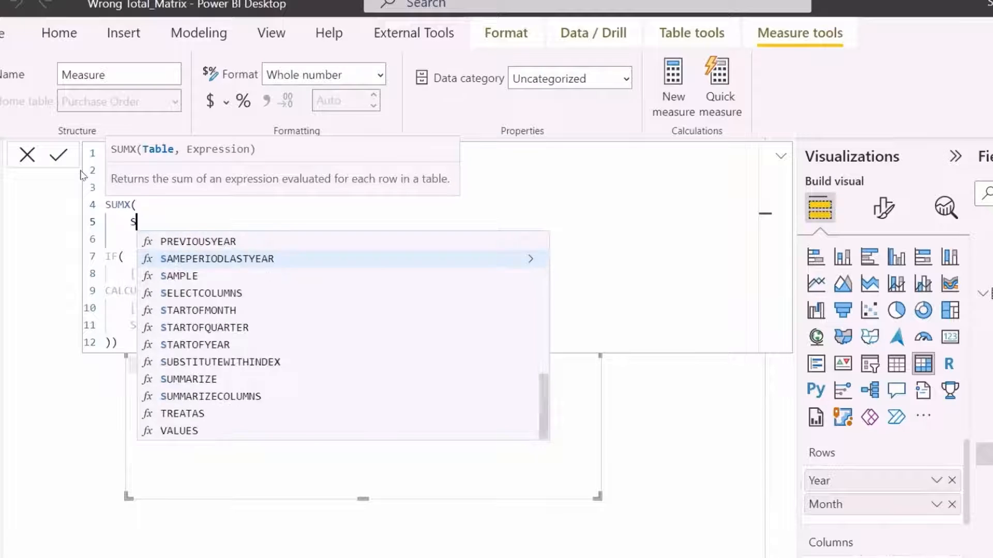
{"action": "type", "text": "UMMARIZE(DATE"}
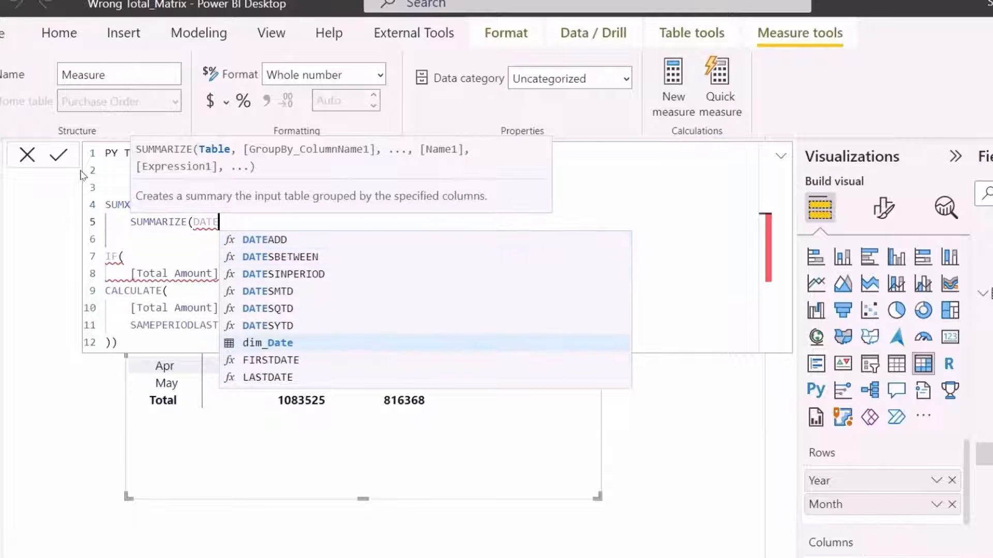
{"action": "type", "text": "dim_Date, dim_Date[Year],MON"}
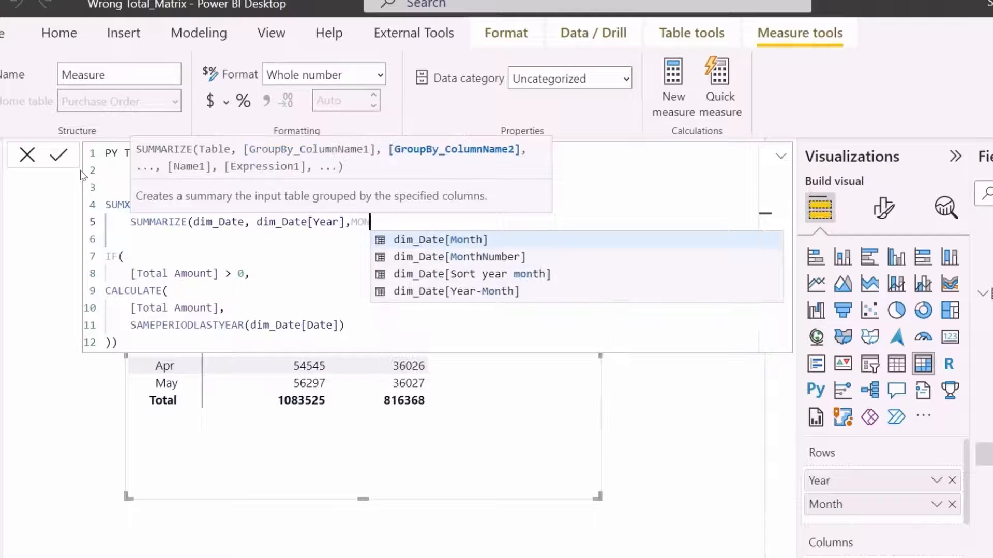
{"action": "left_click", "coordinate": [440, 239]}
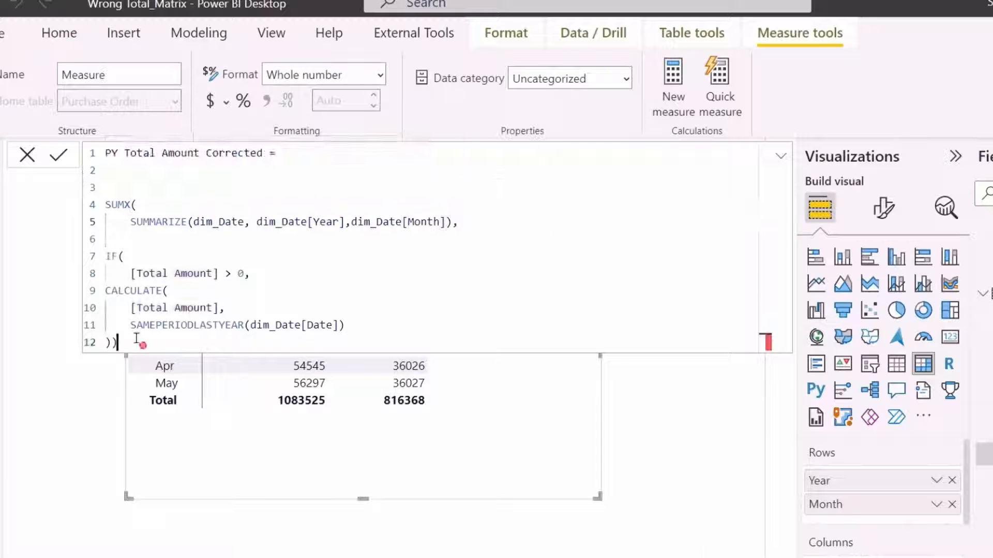
{"action": "left_click", "coordinate": [59, 155]}
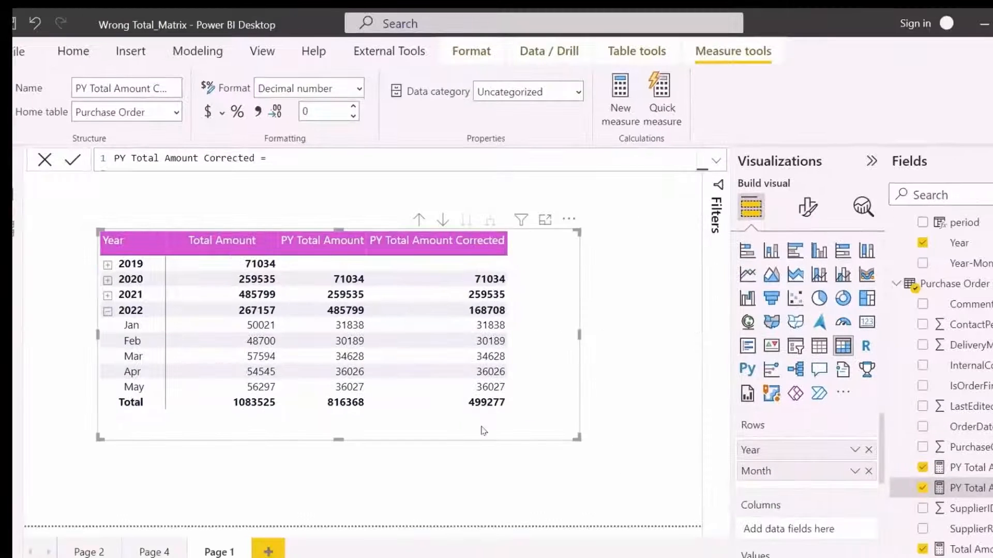